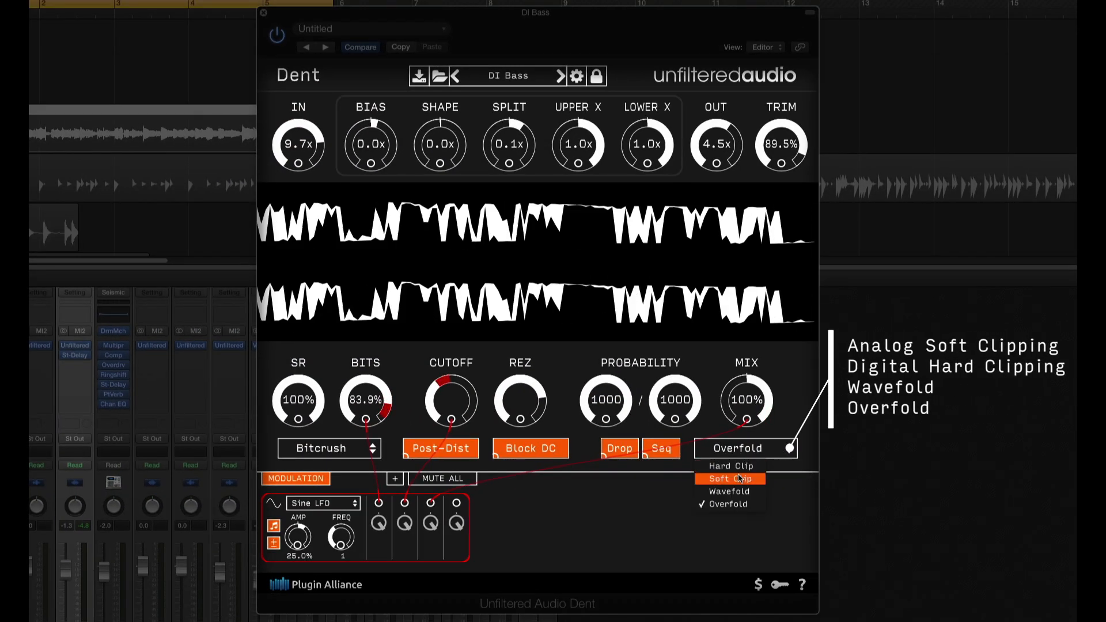
Step: Choose Soft Clip distortion with Bit XOR crushing and add a second modulator with its own type
click(728, 478)
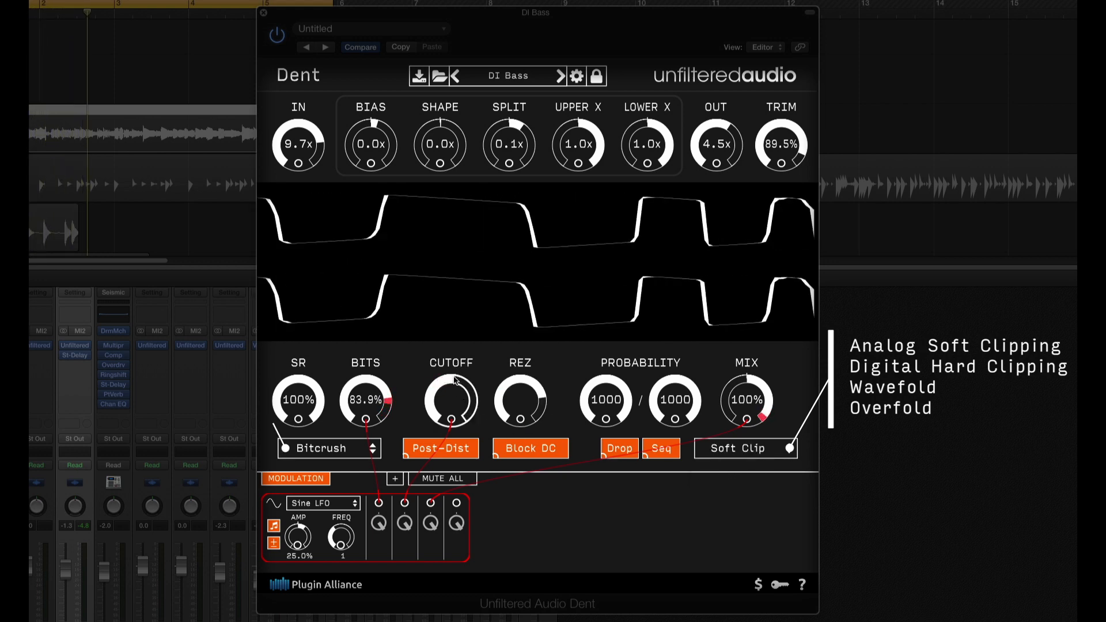
click(326, 448)
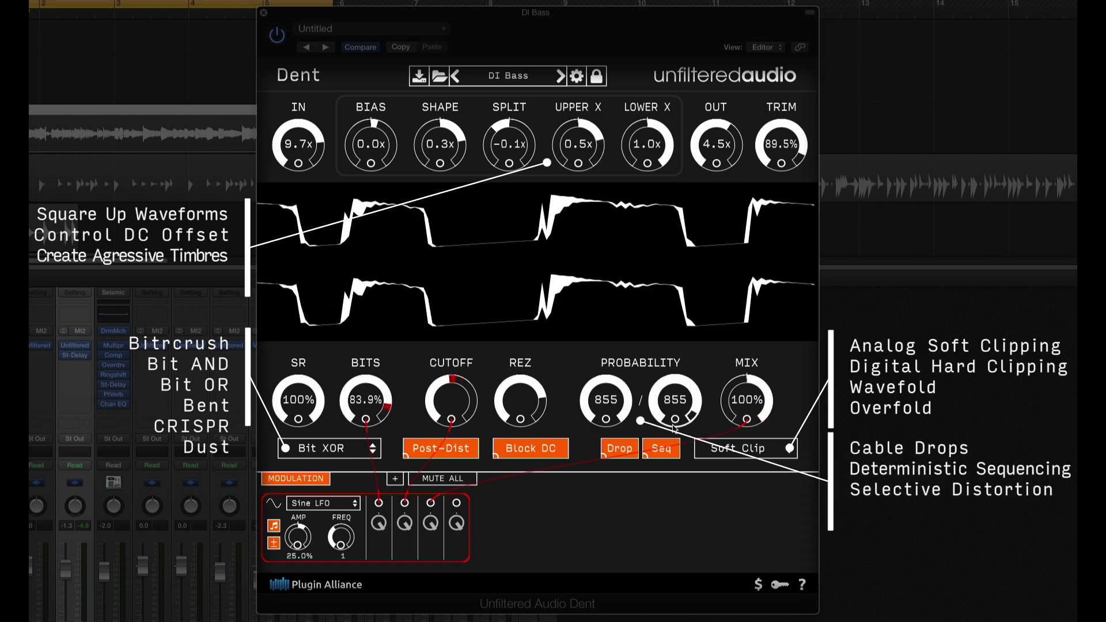
click(620, 448)
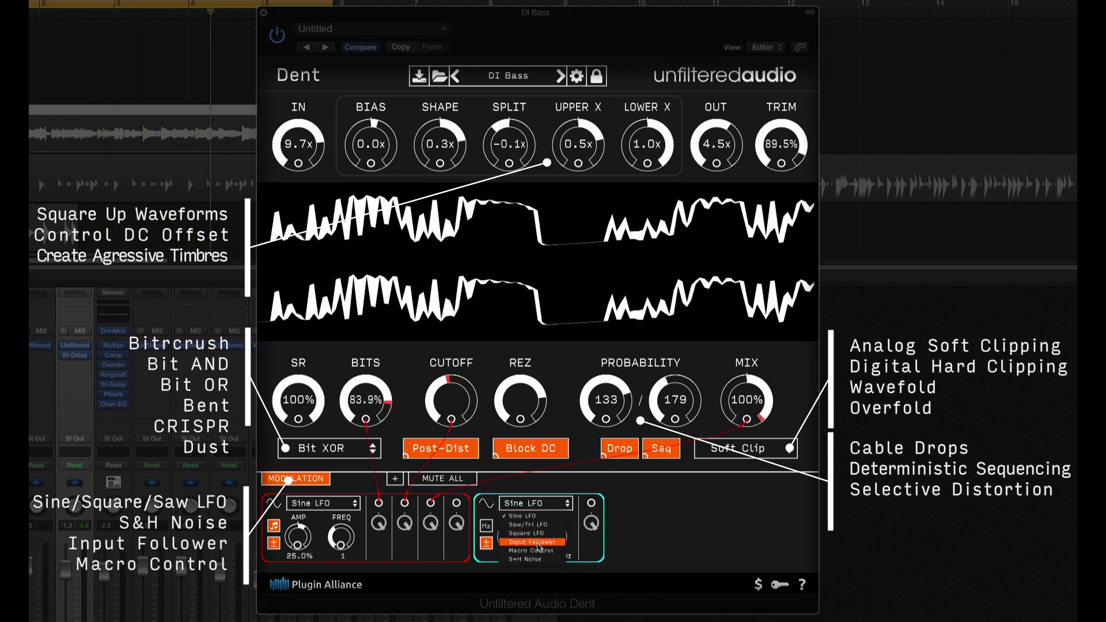
click(533, 541)
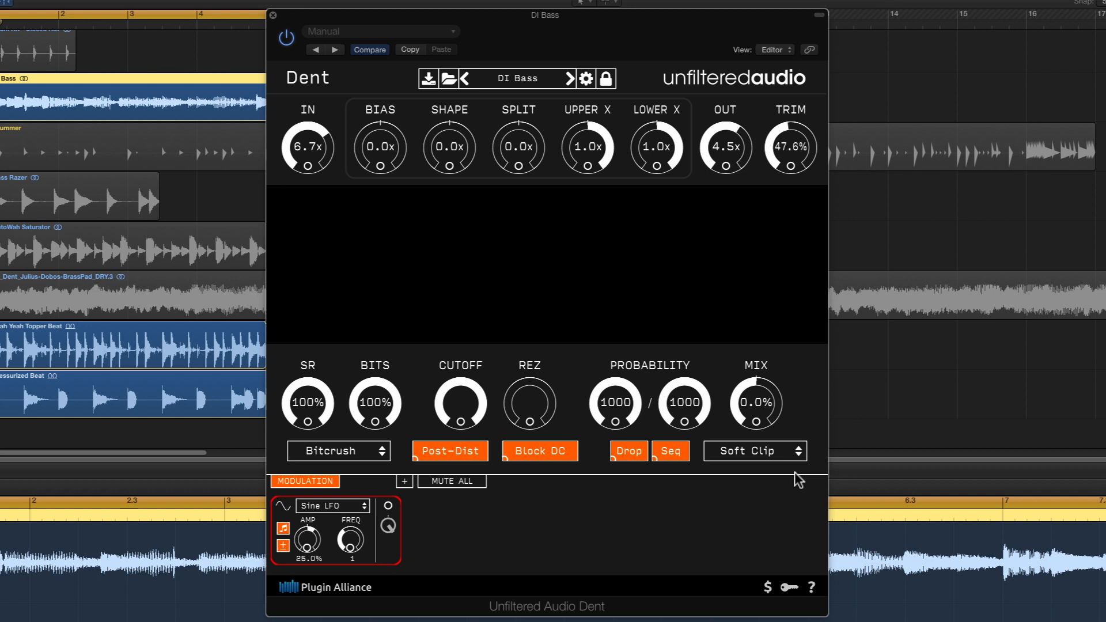
mouse_move(796, 396)
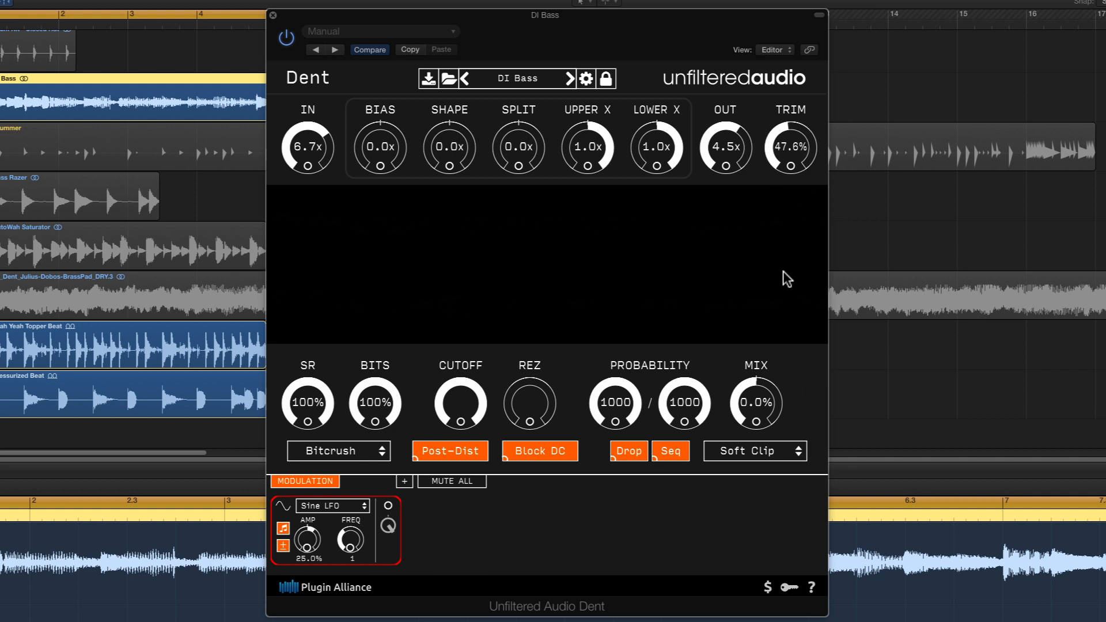
mouse_move(796, 296)
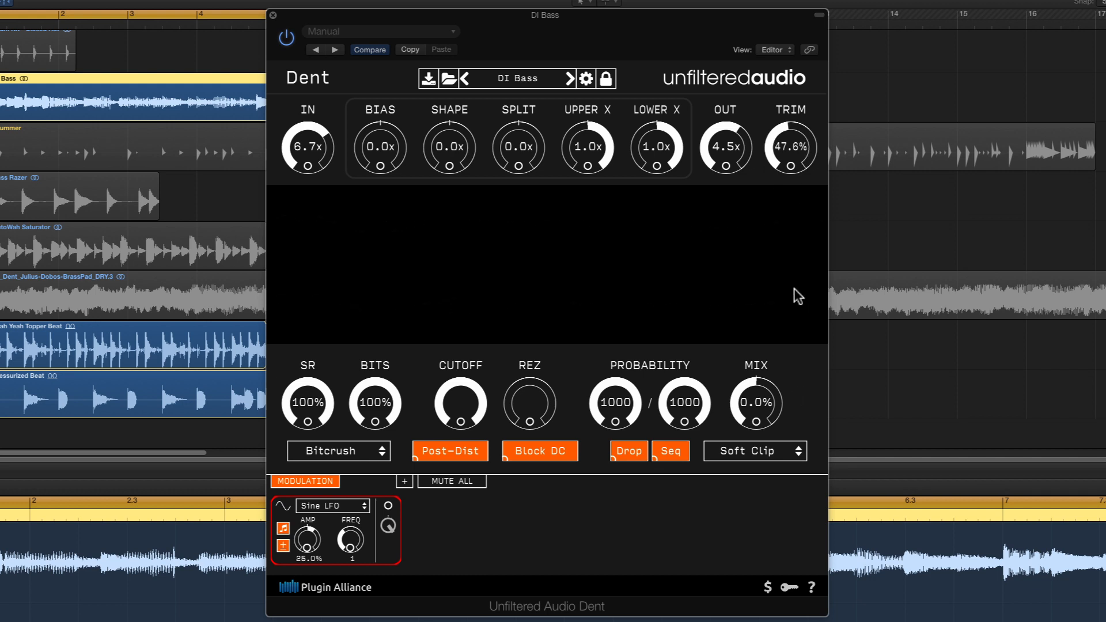
Step: Raise the MIX knob from 0% to 100% wet on the DI Bass
click(753, 450)
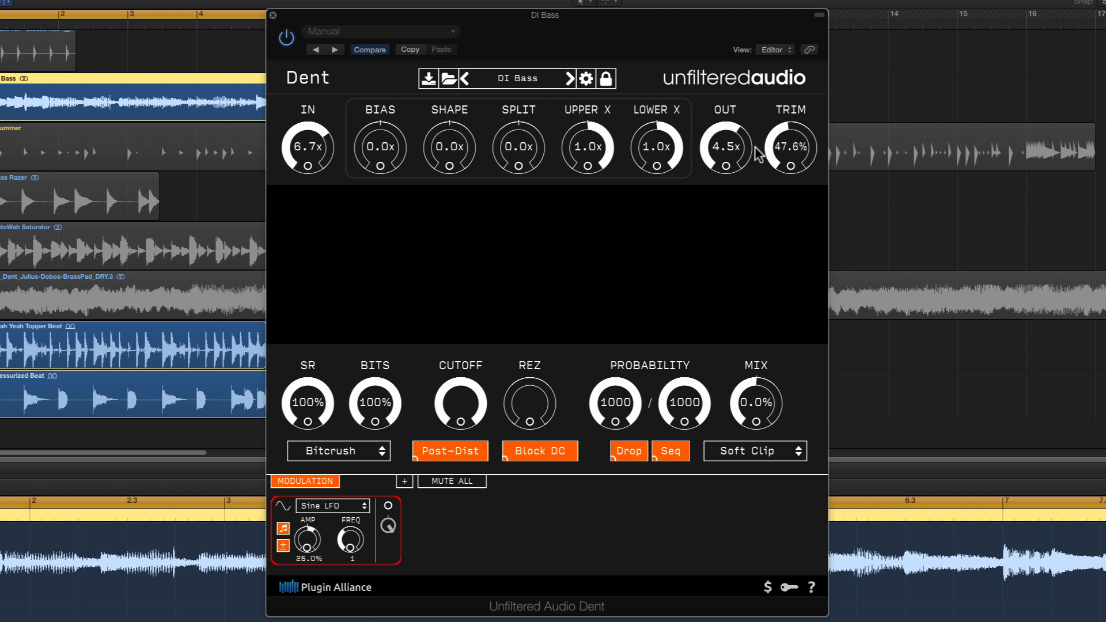
mouse_move(783, 189)
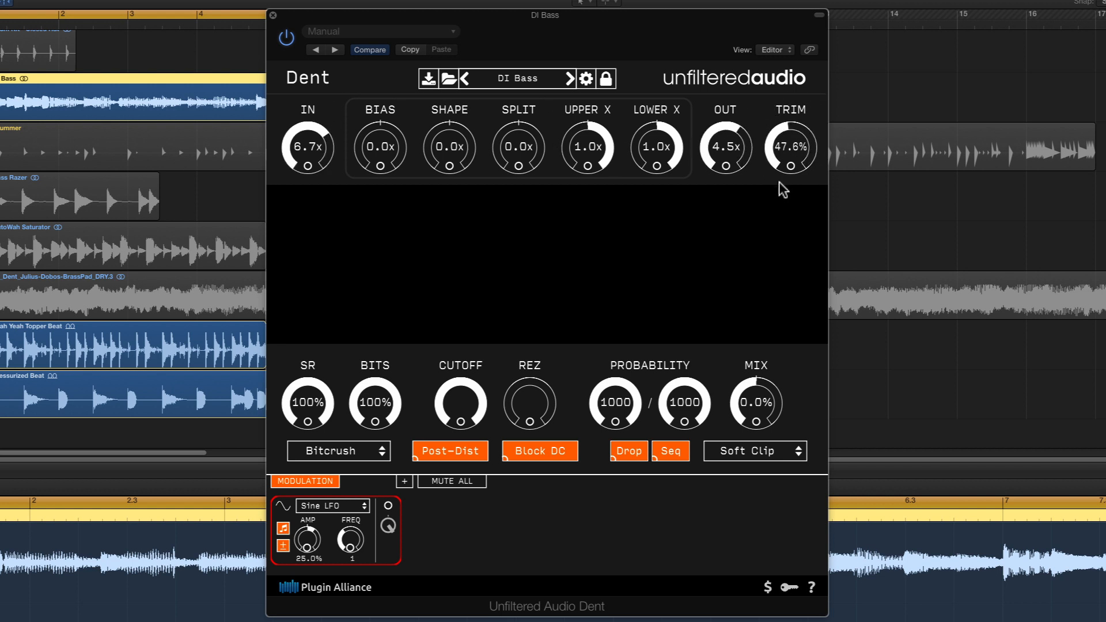
mouse_move(746, 391)
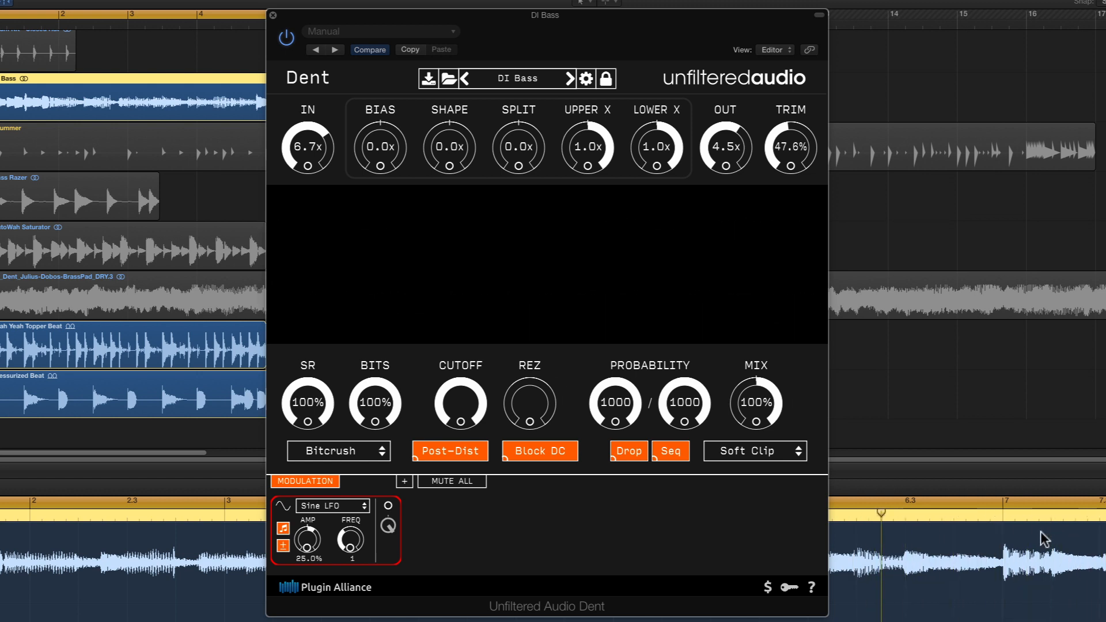
mouse_move(885, 542)
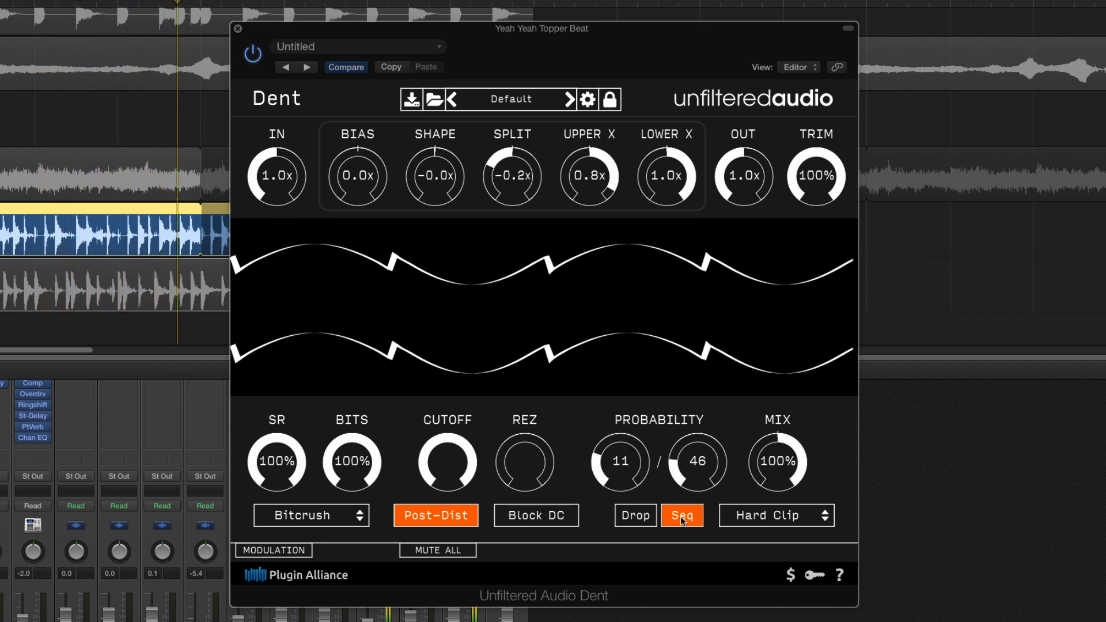
Step: Run random drops together with sequencing and switch the crushing algorithm to Bit XOR
click(680, 515)
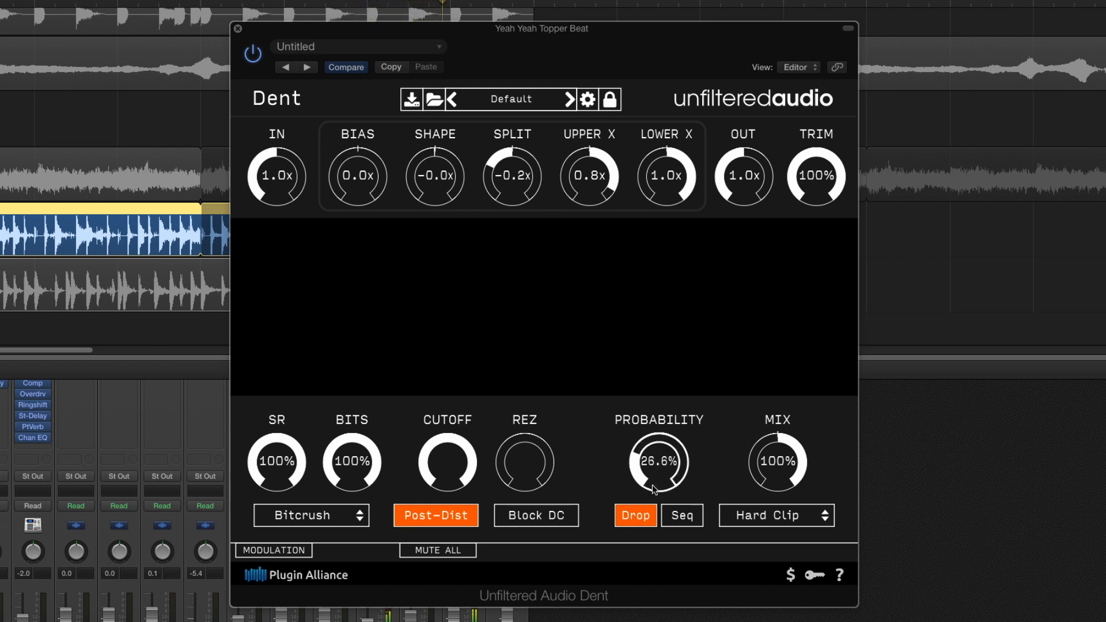
click(680, 515)
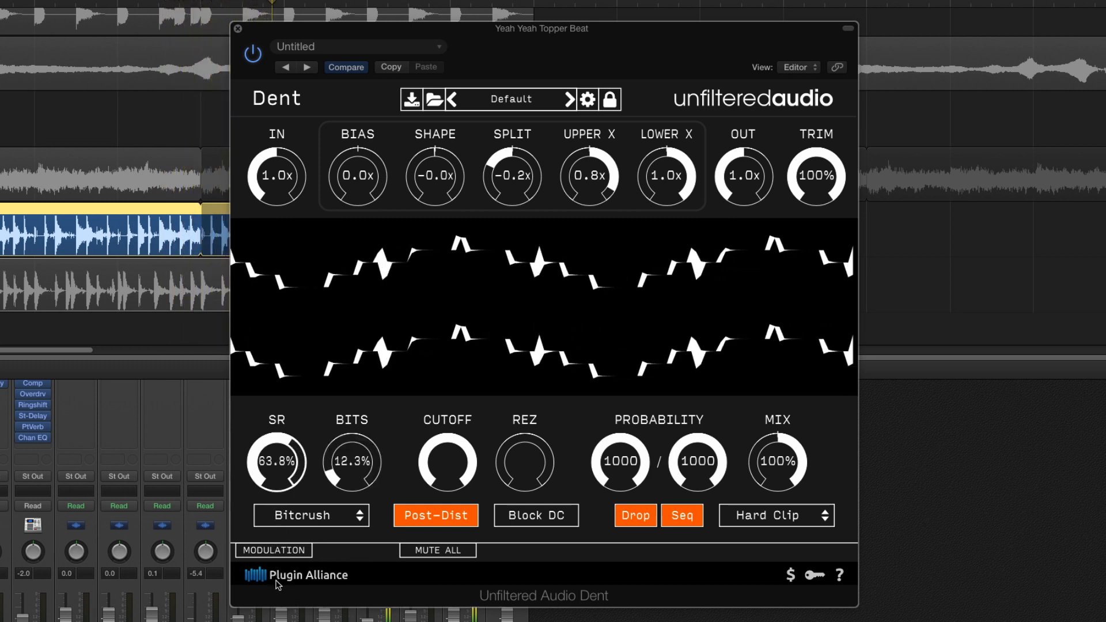
click(311, 515)
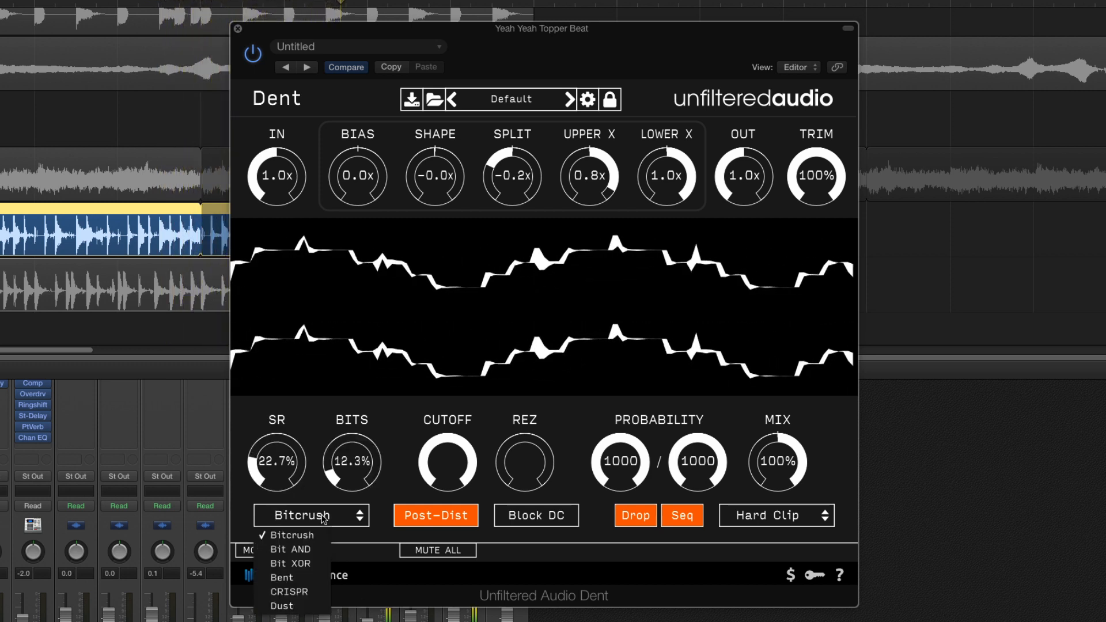
mouse_move(290, 563)
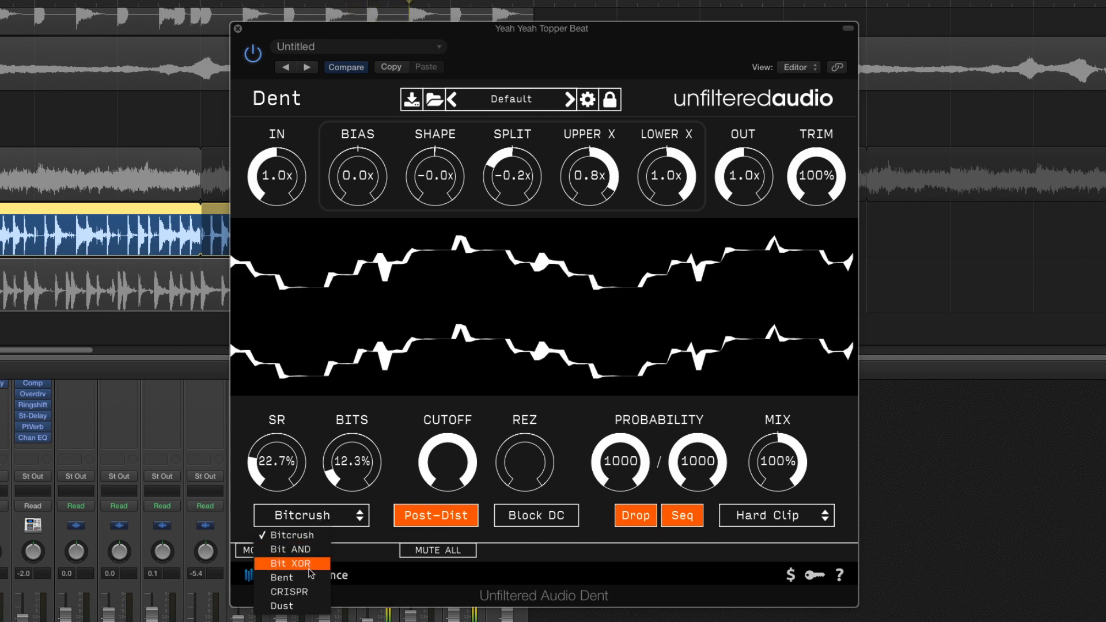
click(281, 578)
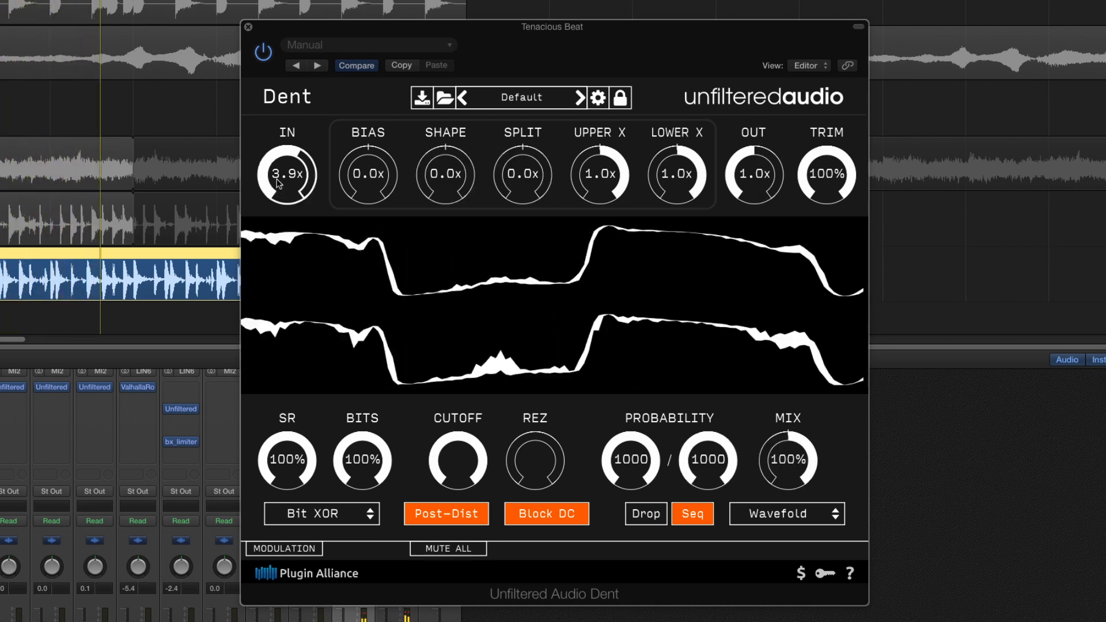
Step: Push the IN drive to about 4.7x and raise SHAPE to 0.4x into the wavefolder
drag(287, 174, 287, 162)
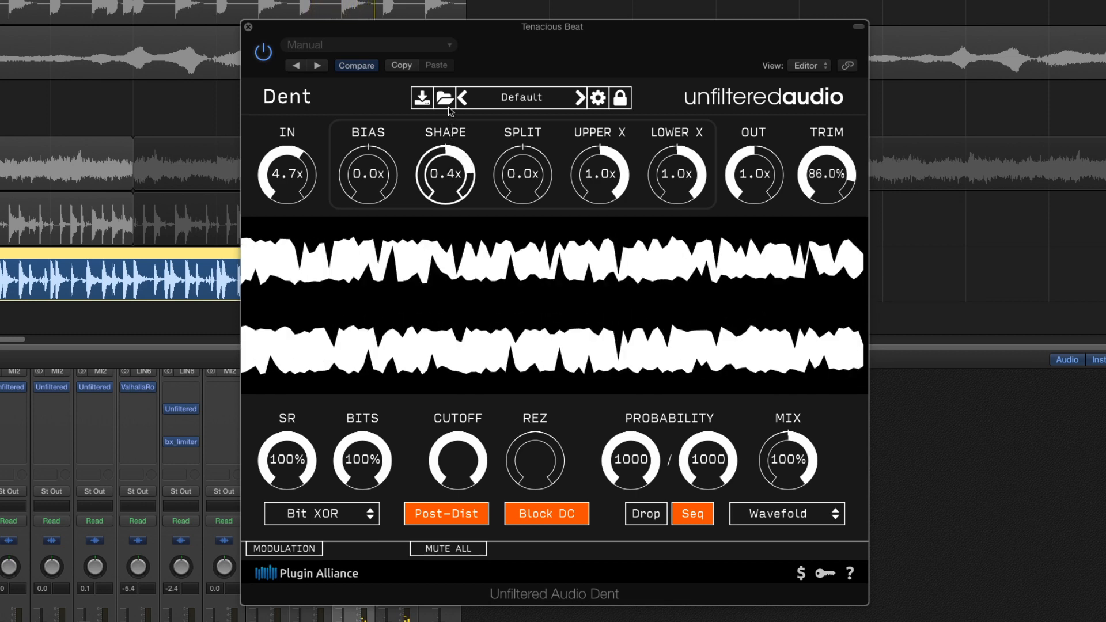
drag(444, 175, 445, 170)
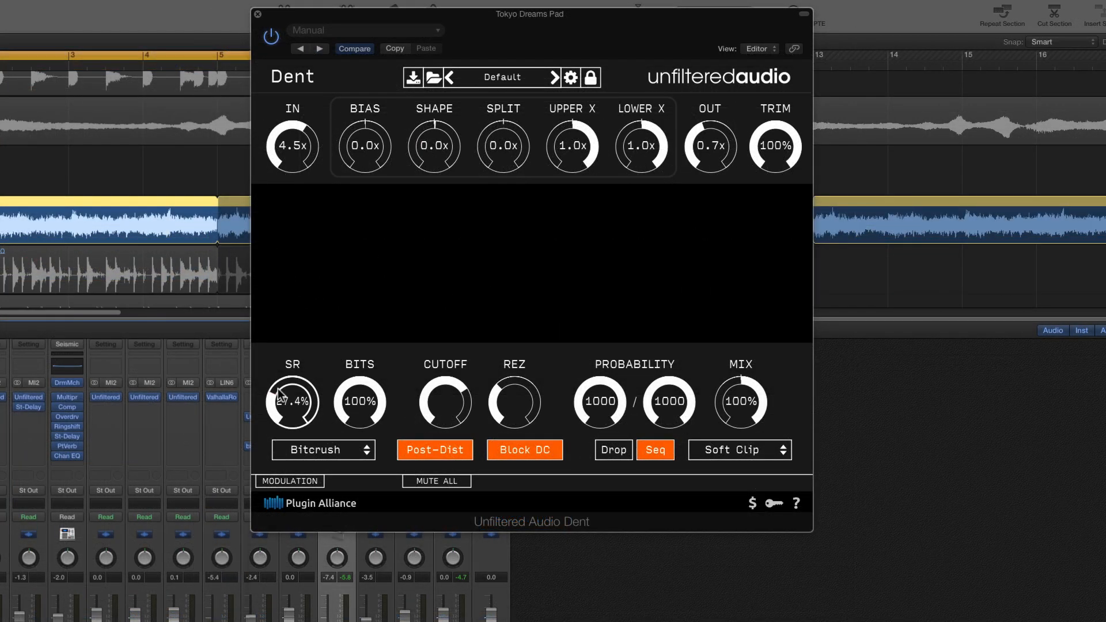
Step: Expand the modulation panel showing the three LFOs routed to shape, split and mix
click(288, 480)
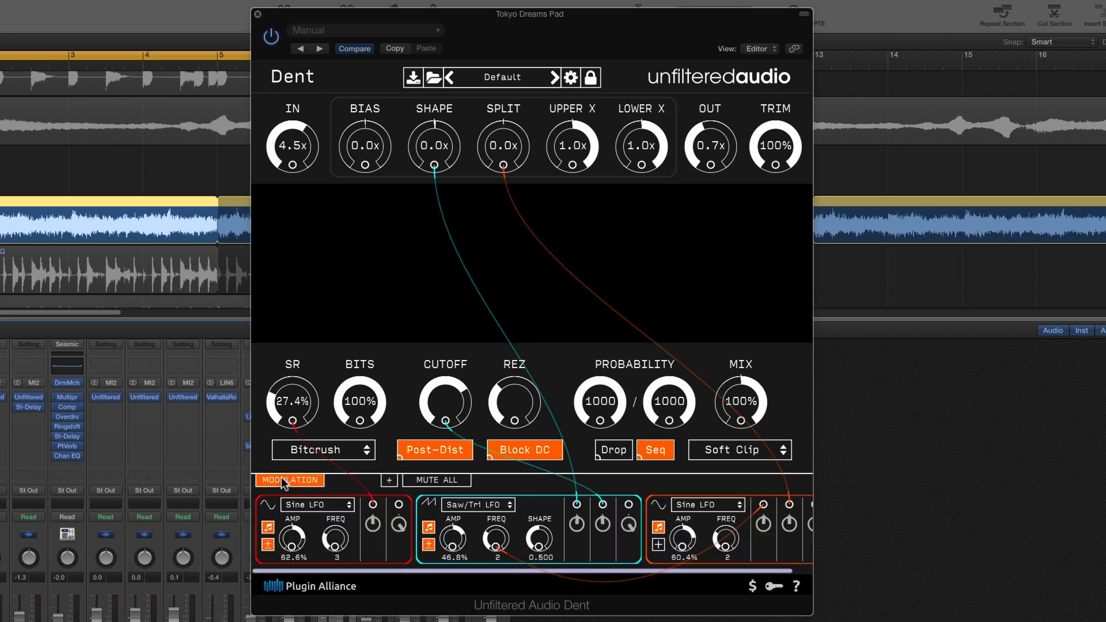